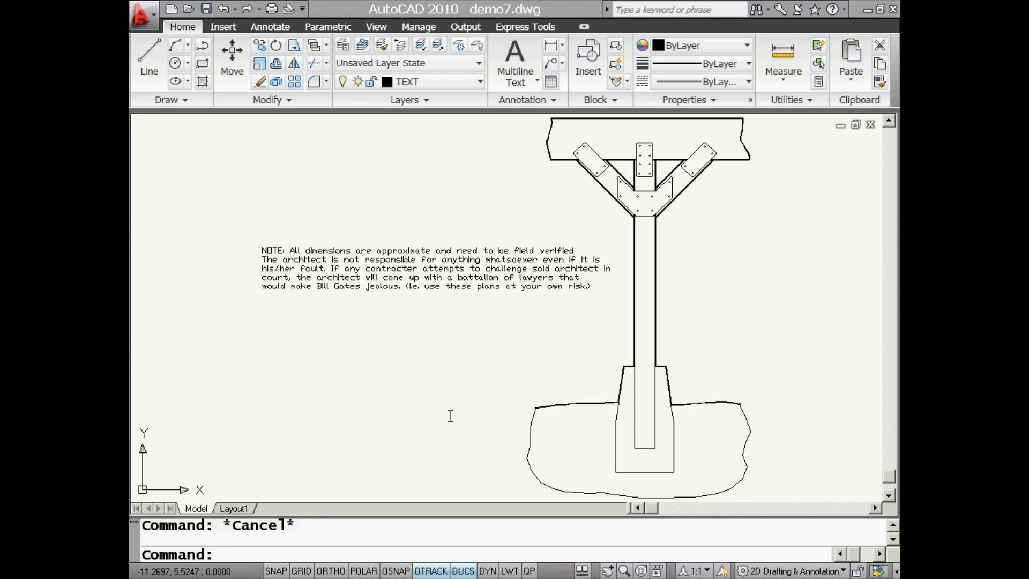
mouse_move(466, 346)
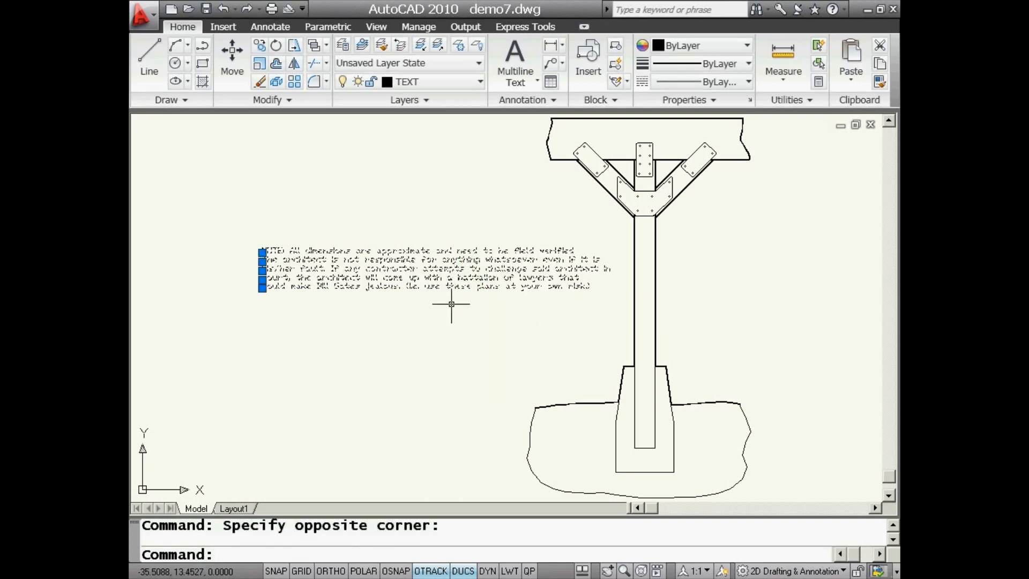
mouse_move(614, 262)
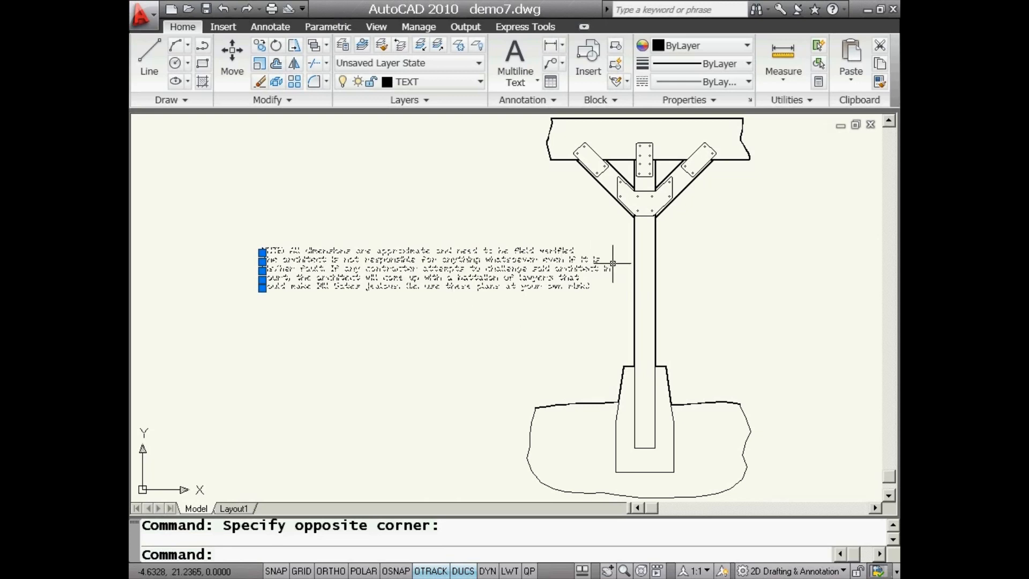
mouse_move(529, 315)
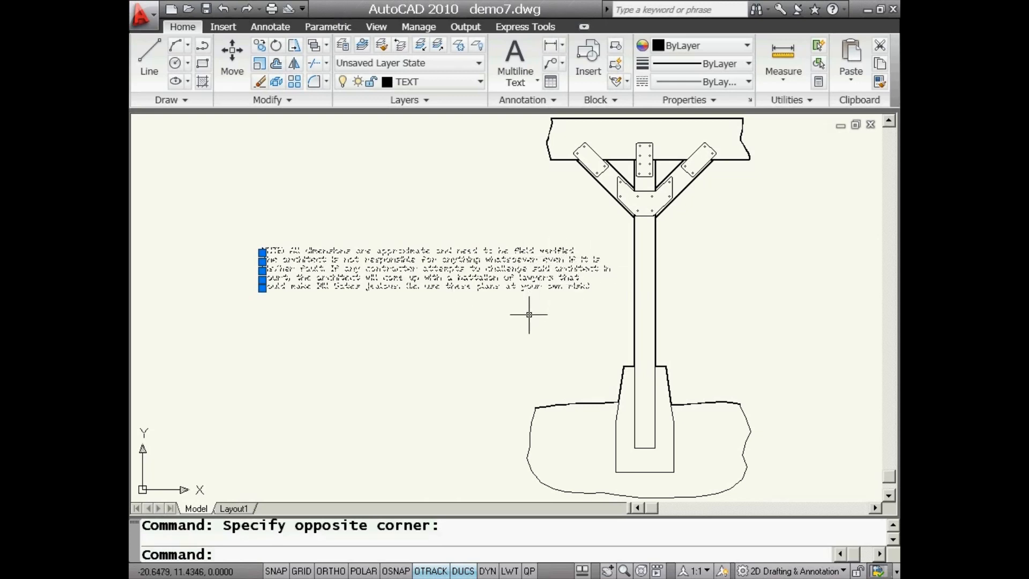
mouse_move(515, 315)
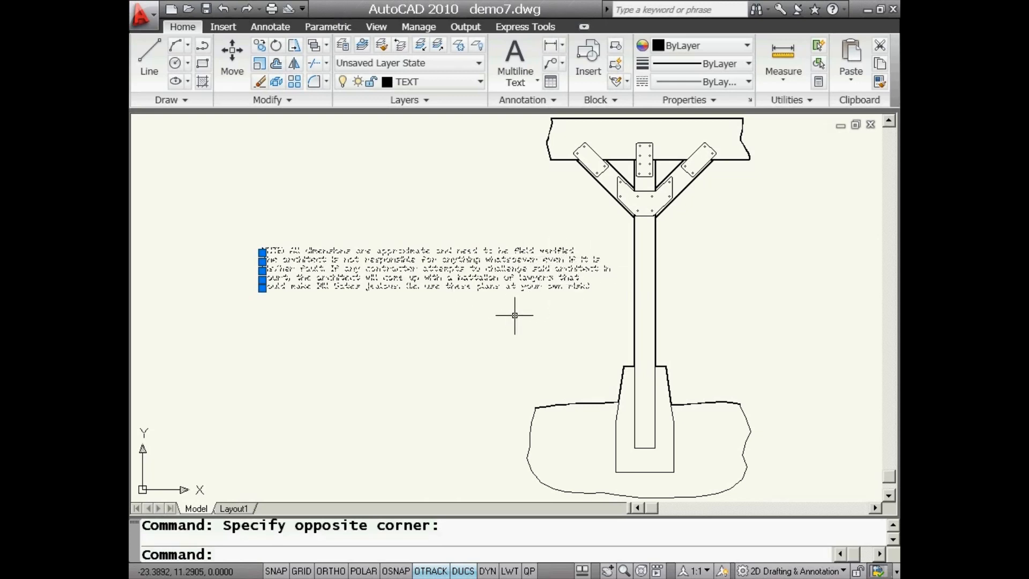
Step: Clear the selection and start Express Tools' Convert to Mtext on the five note lines
key(Escape)
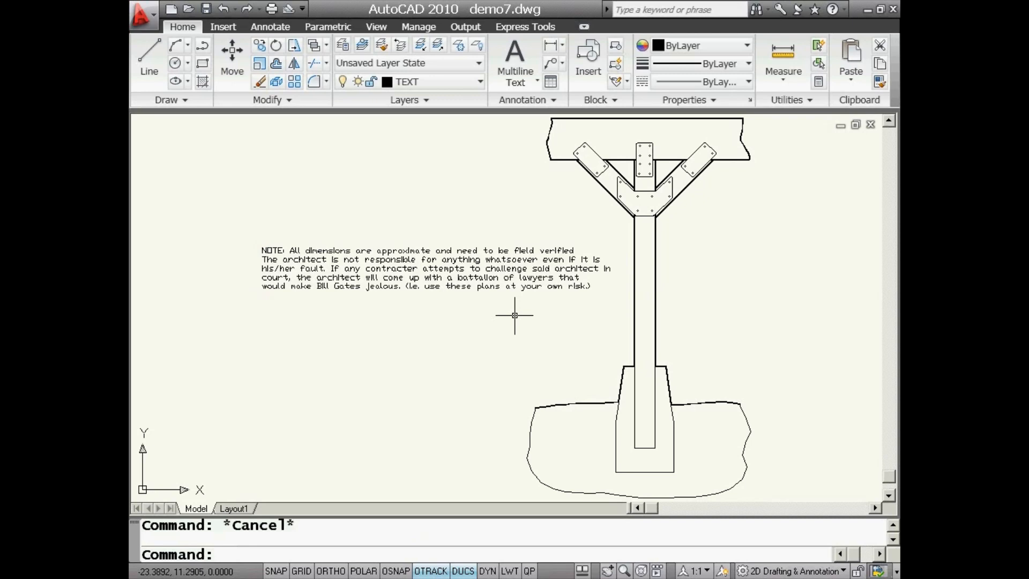
mouse_move(482, 296)
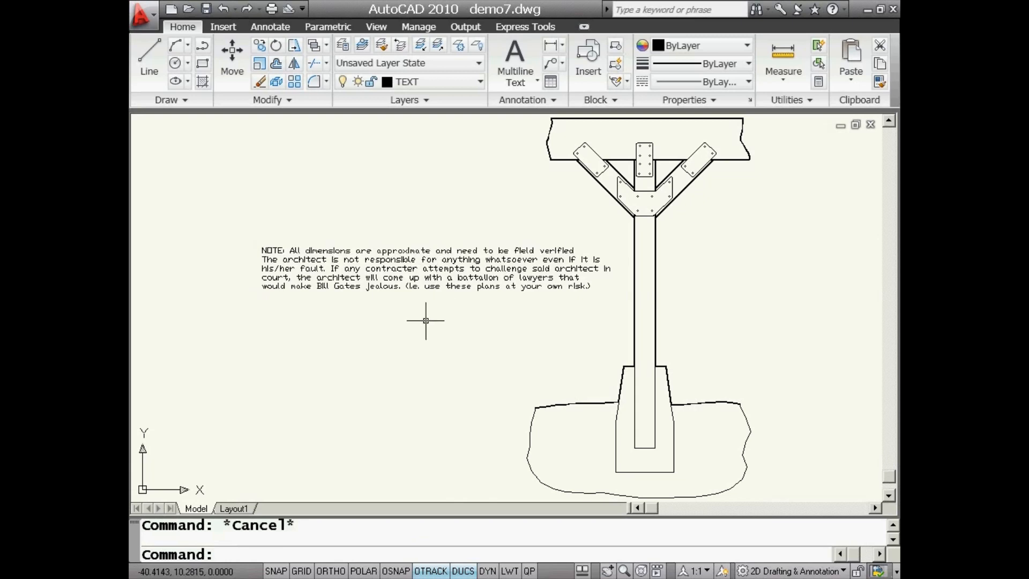
mouse_move(415, 309)
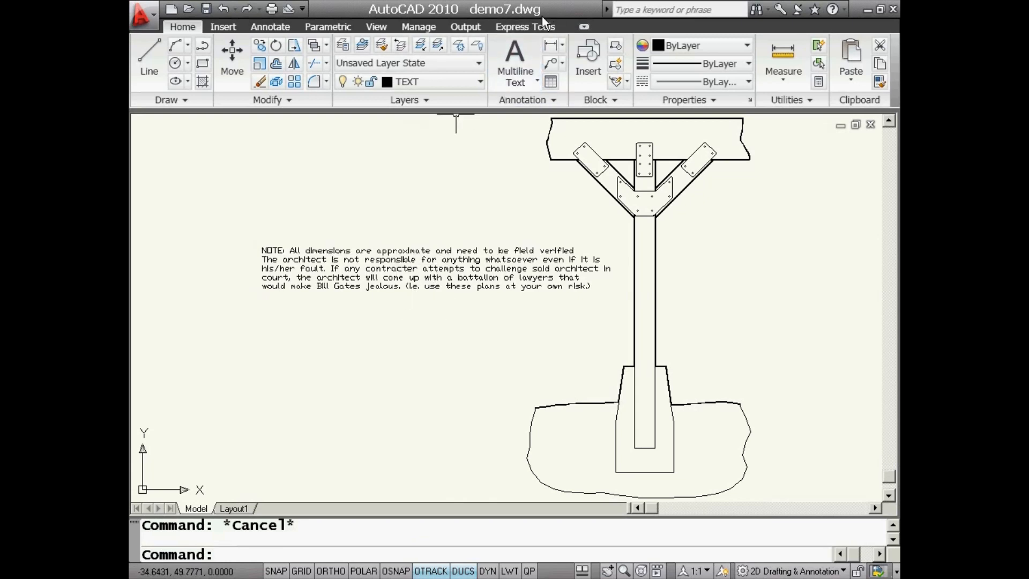
click(524, 27)
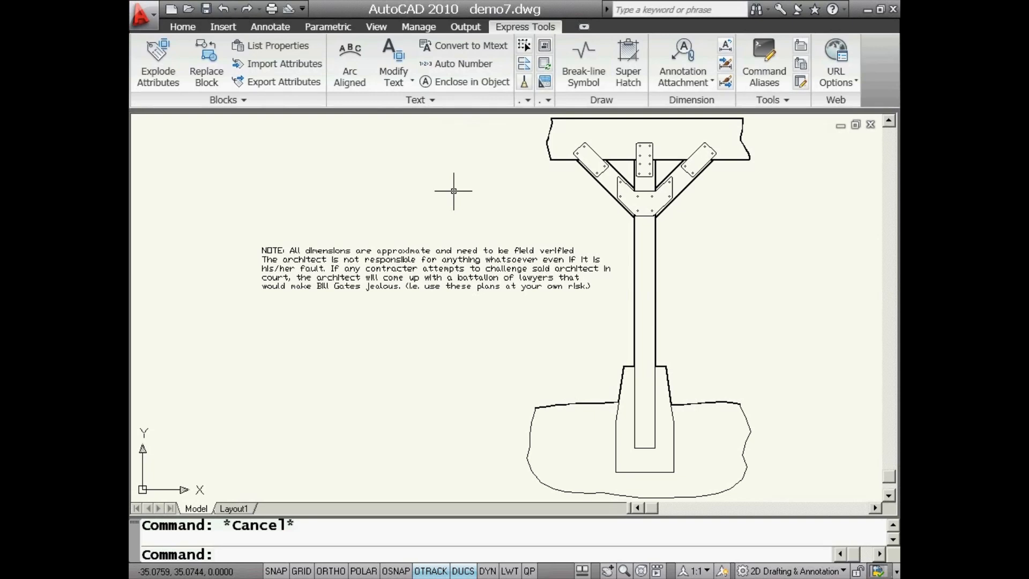
mouse_move(441, 183)
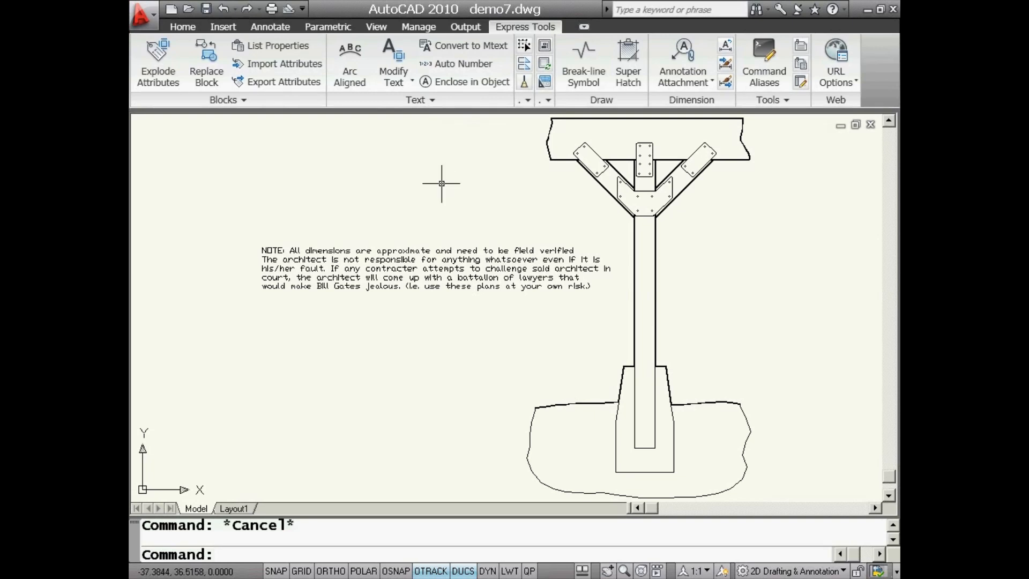
mouse_move(471, 45)
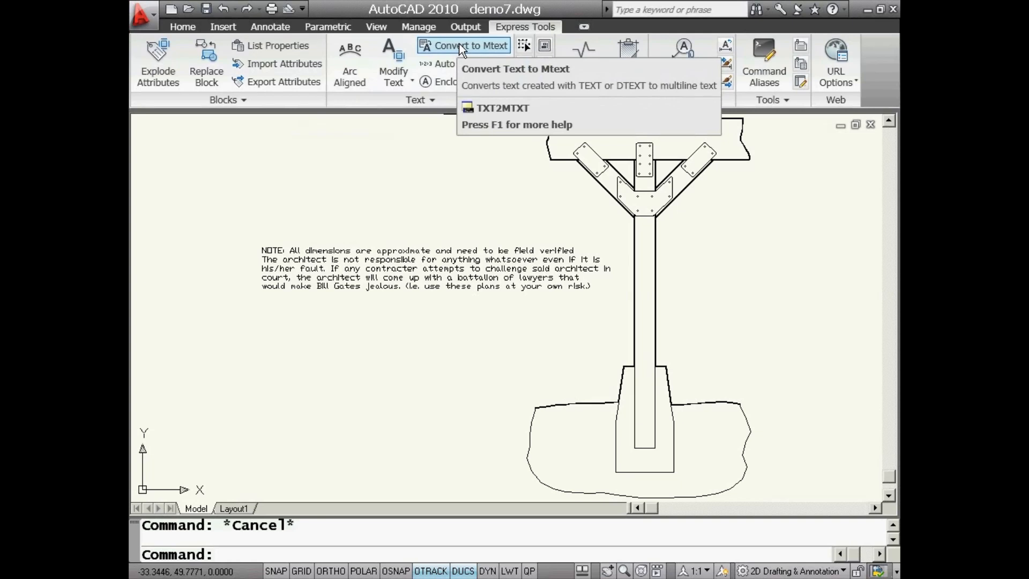
click(470, 45)
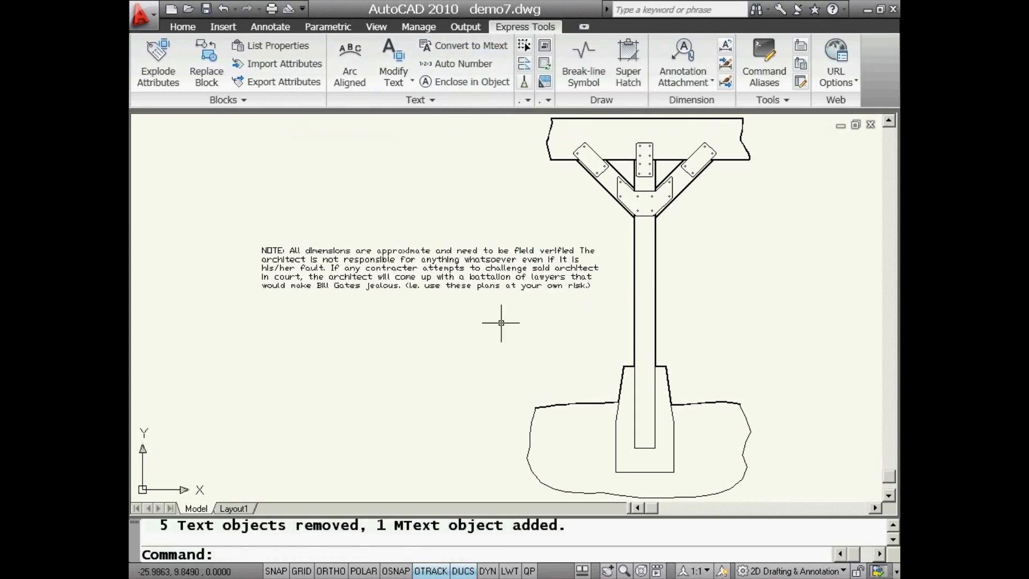
mouse_move(261, 498)
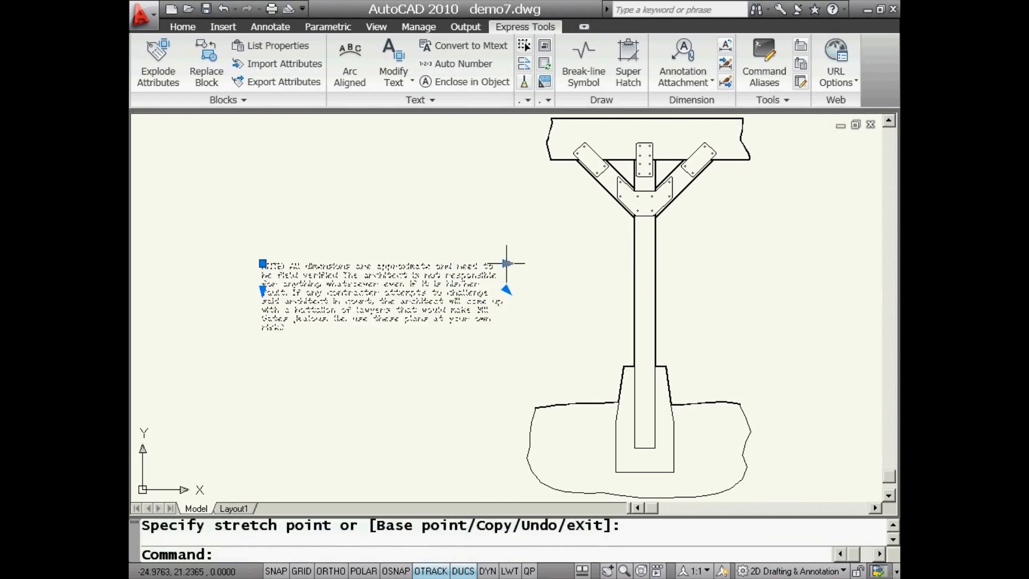
mouse_move(399, 382)
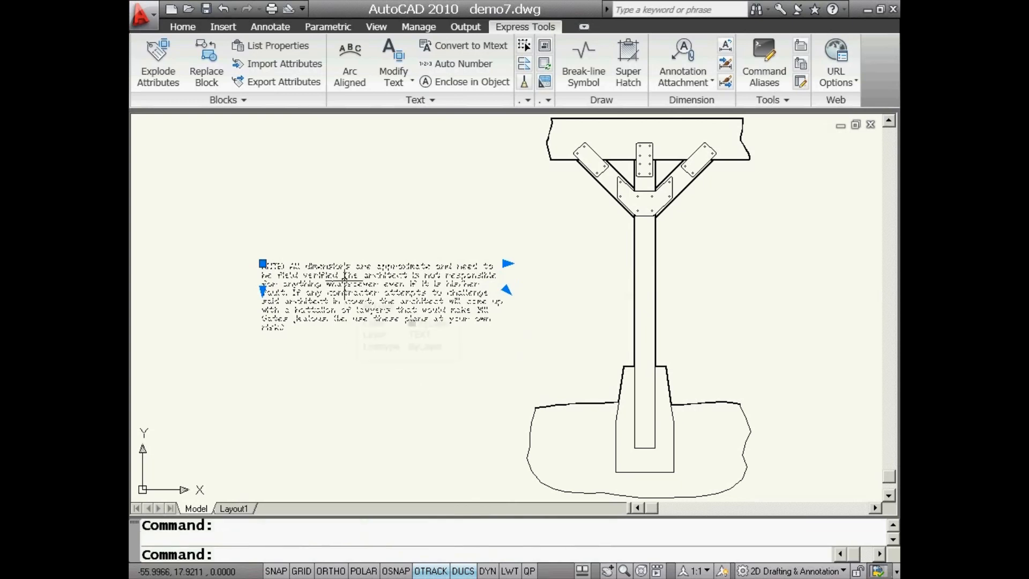
Step: Open the narrowed eight-line note paragraph in the in-place Text Editor
double_click(377, 292)
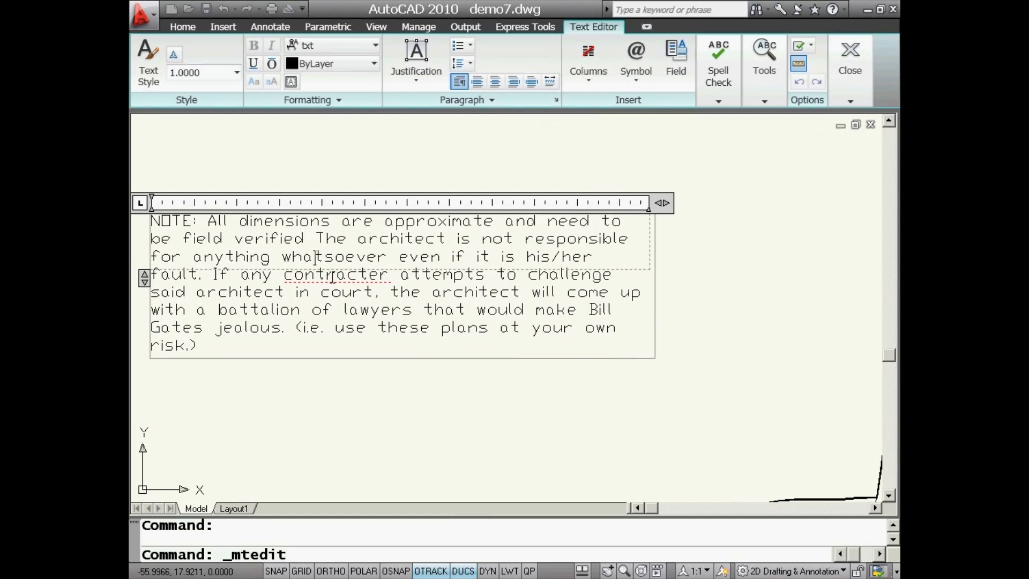
Step: Select the misspelled word 'contracter' and bring up its spelling suggestions
double_click(335, 274)
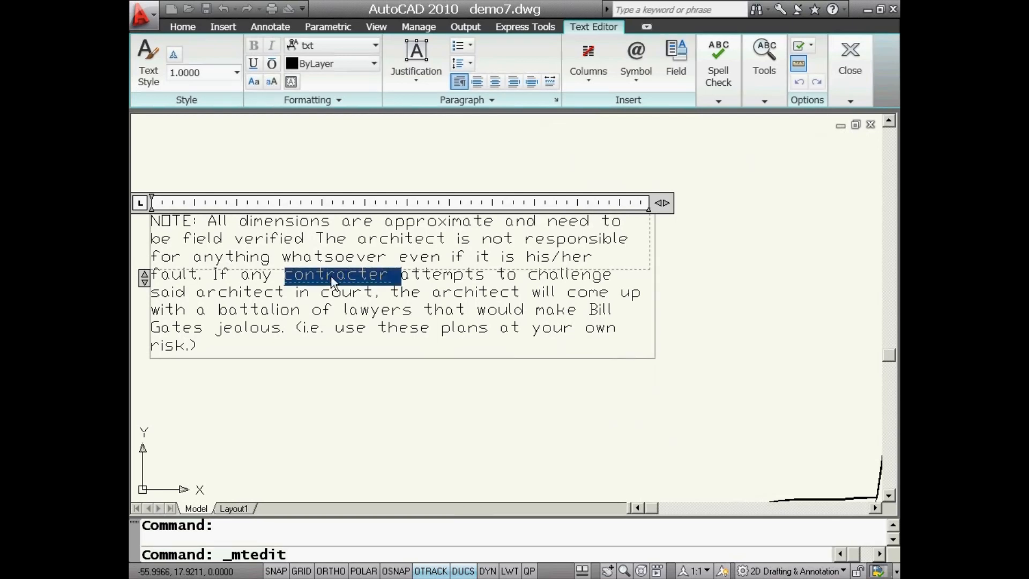
right_click(334, 274)
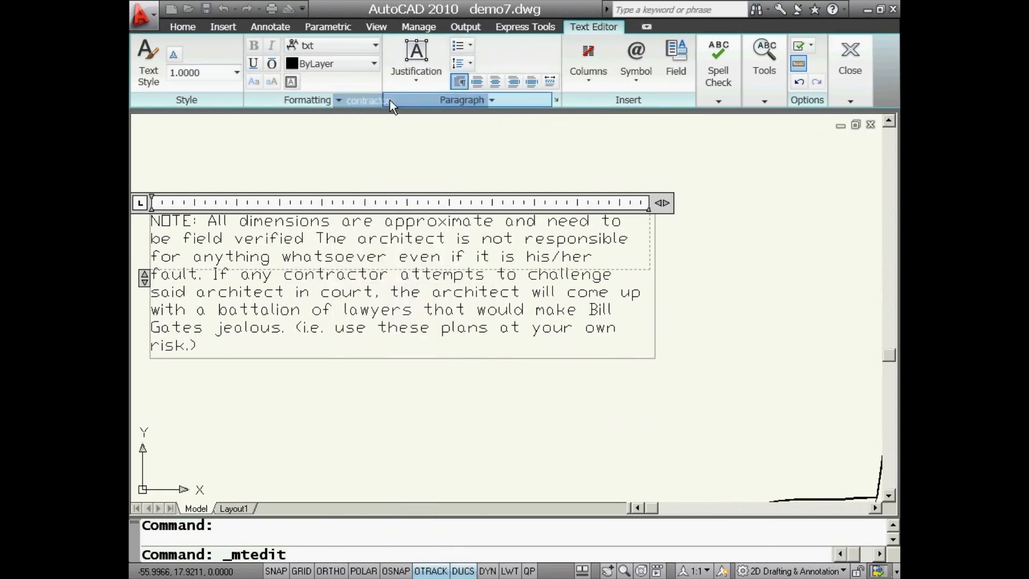
mouse_move(518, 438)
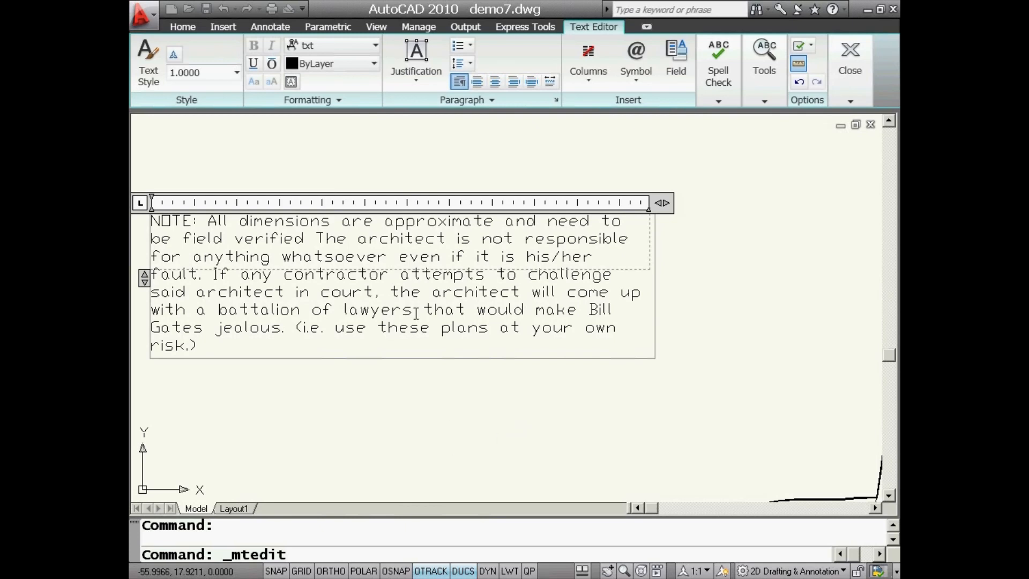
mouse_move(441, 409)
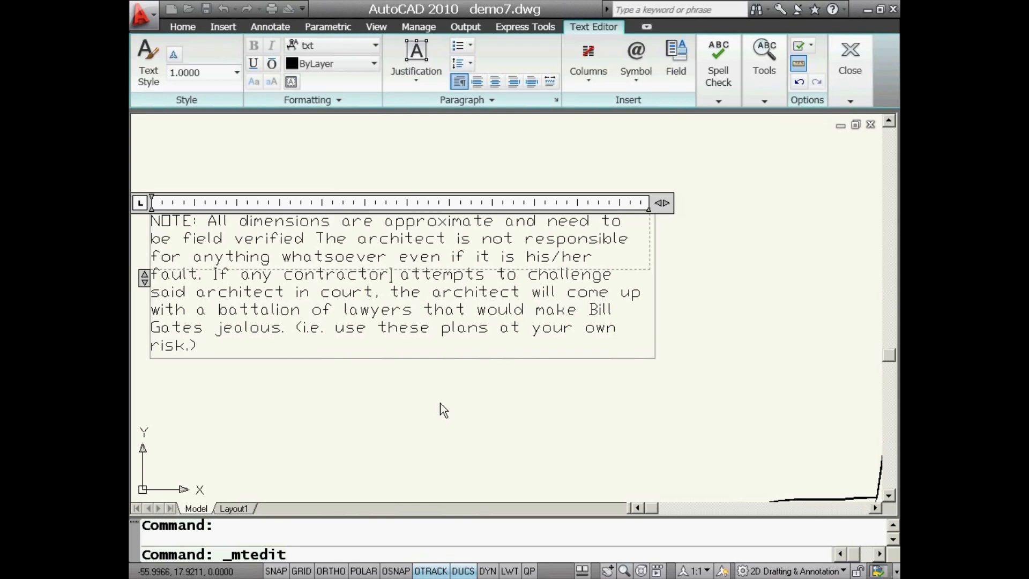
mouse_move(474, 405)
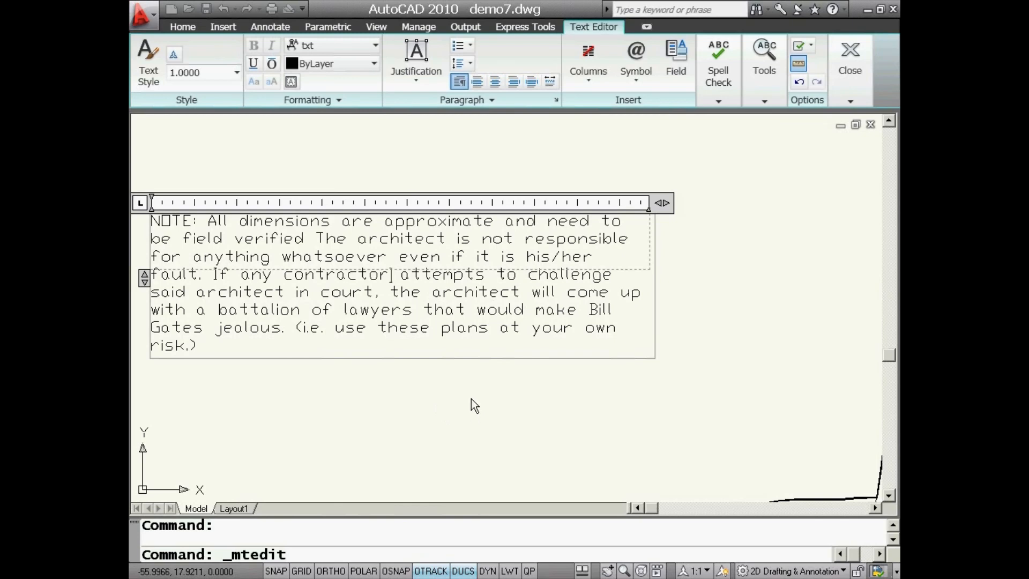